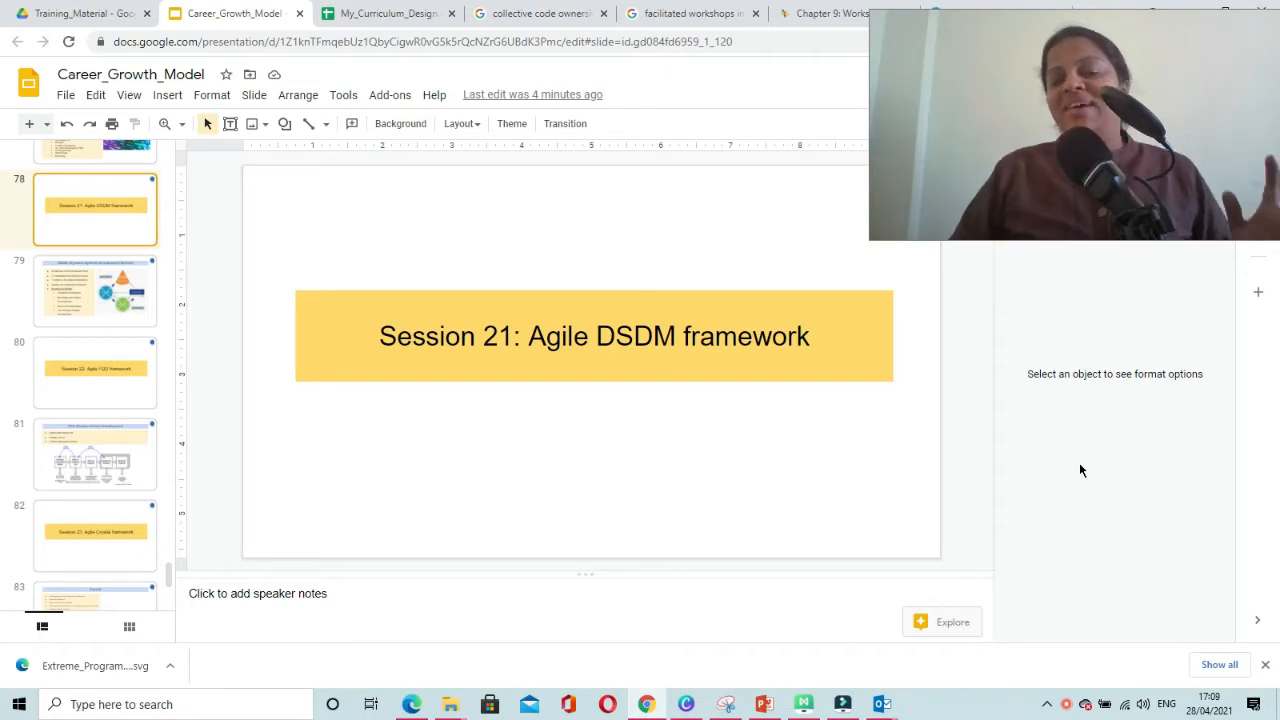
pyautogui.moveTo(223, 323)
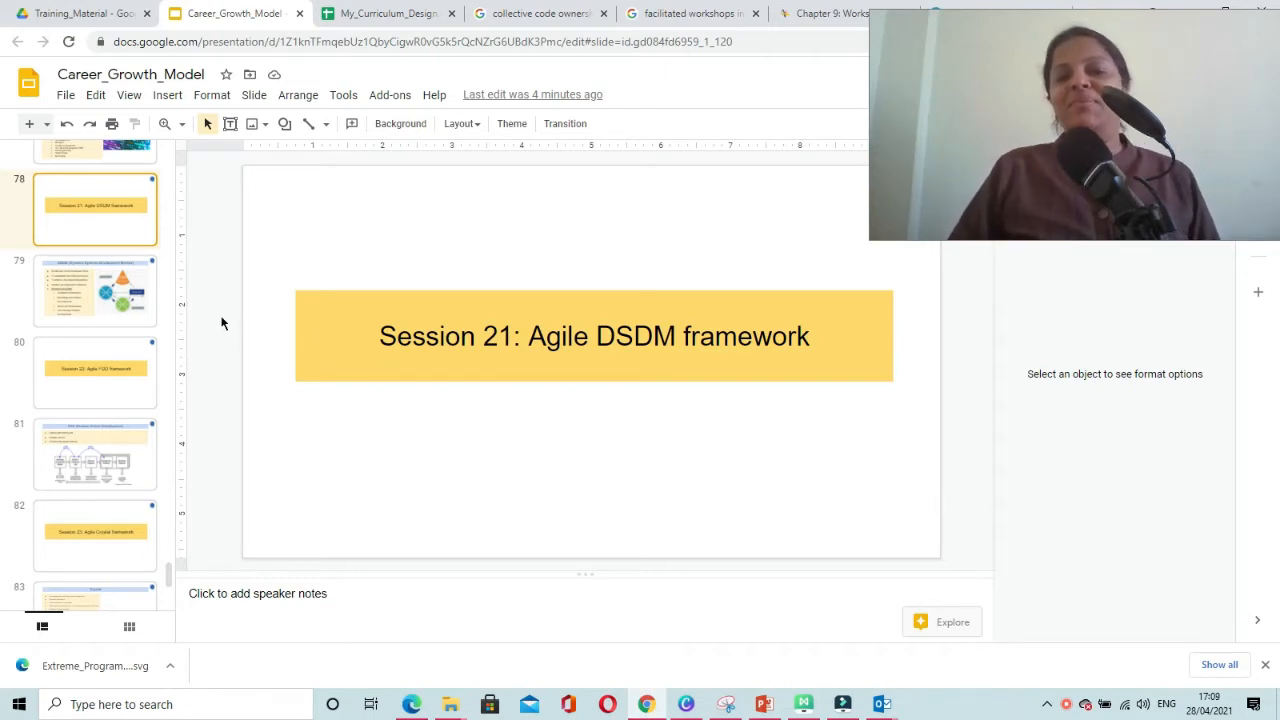
pyautogui.click(95, 291)
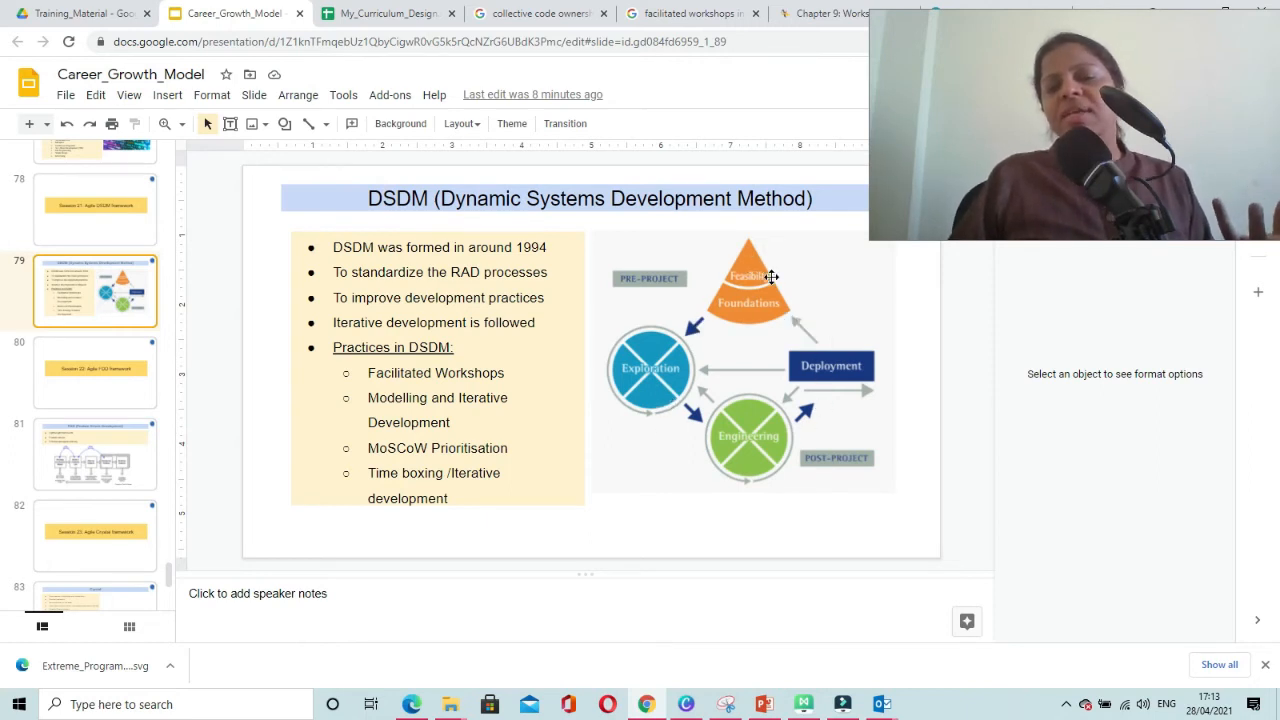
pyautogui.moveTo(708, 262)
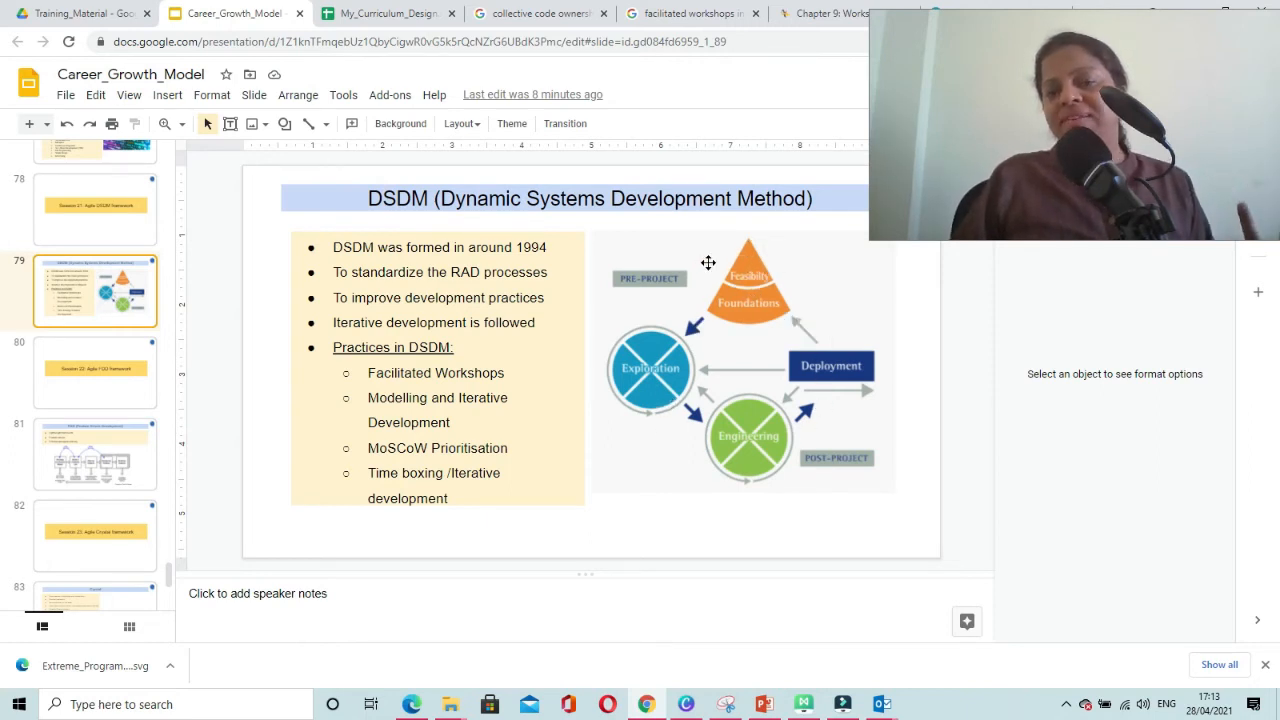
pyautogui.moveTo(675, 343)
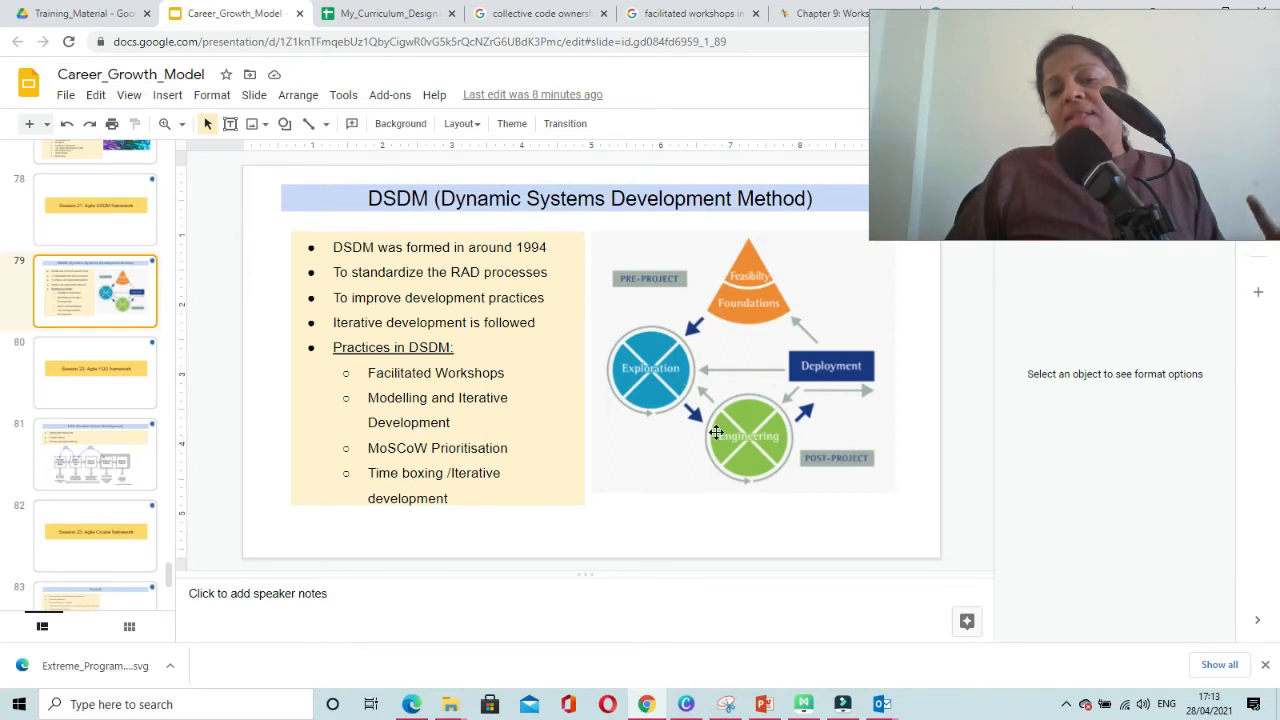
pyautogui.moveTo(734, 465)
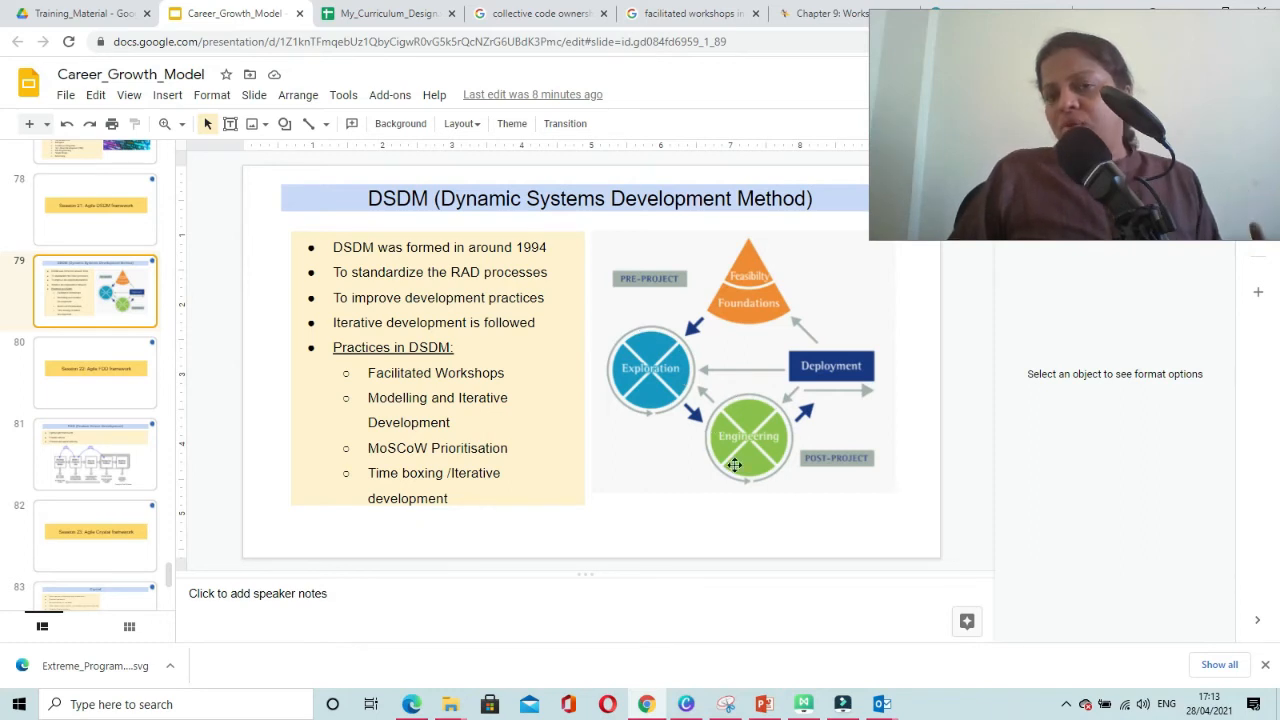
pyautogui.moveTo(757, 405)
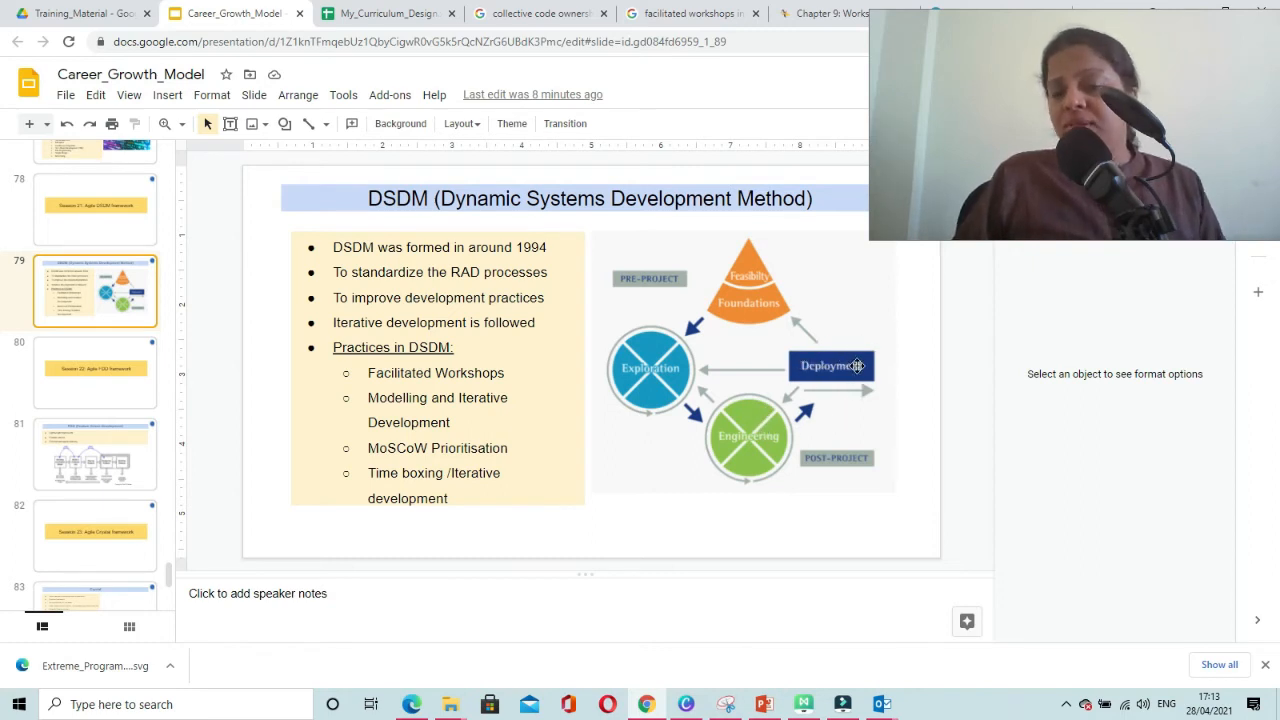
pyautogui.moveTo(668, 335)
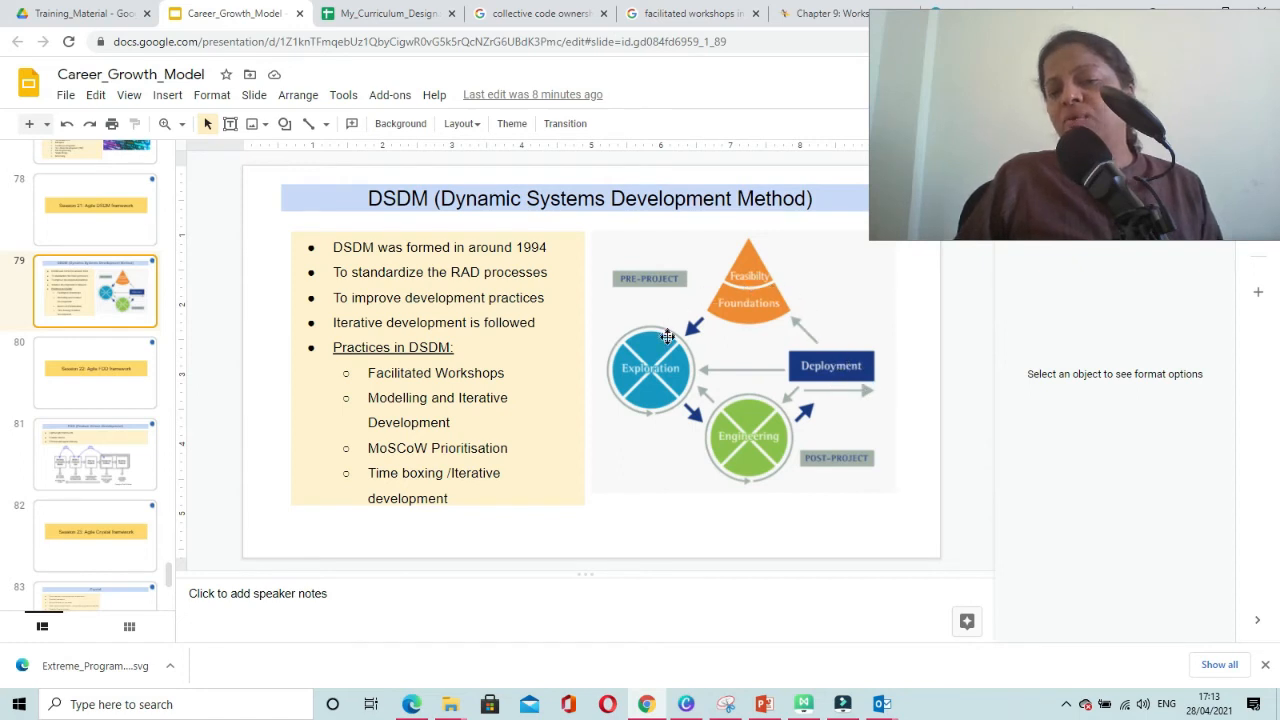
pyautogui.moveTo(757, 402)
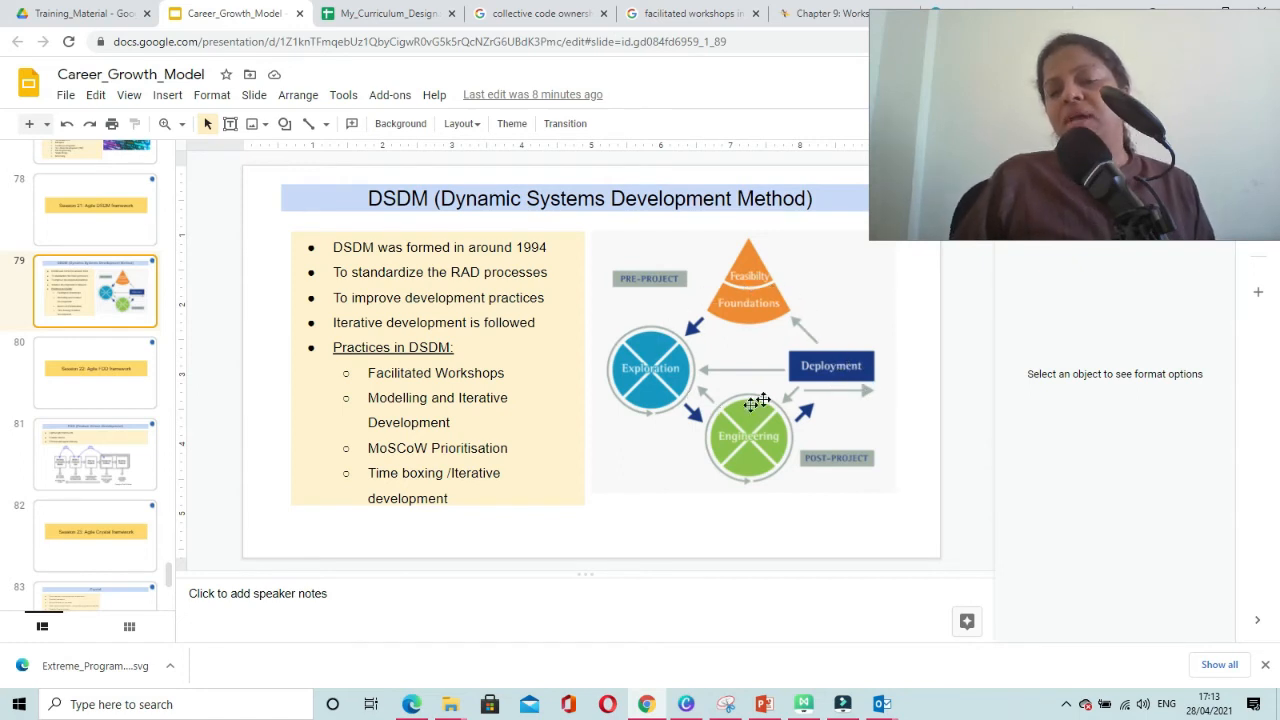
pyautogui.moveTo(785, 315)
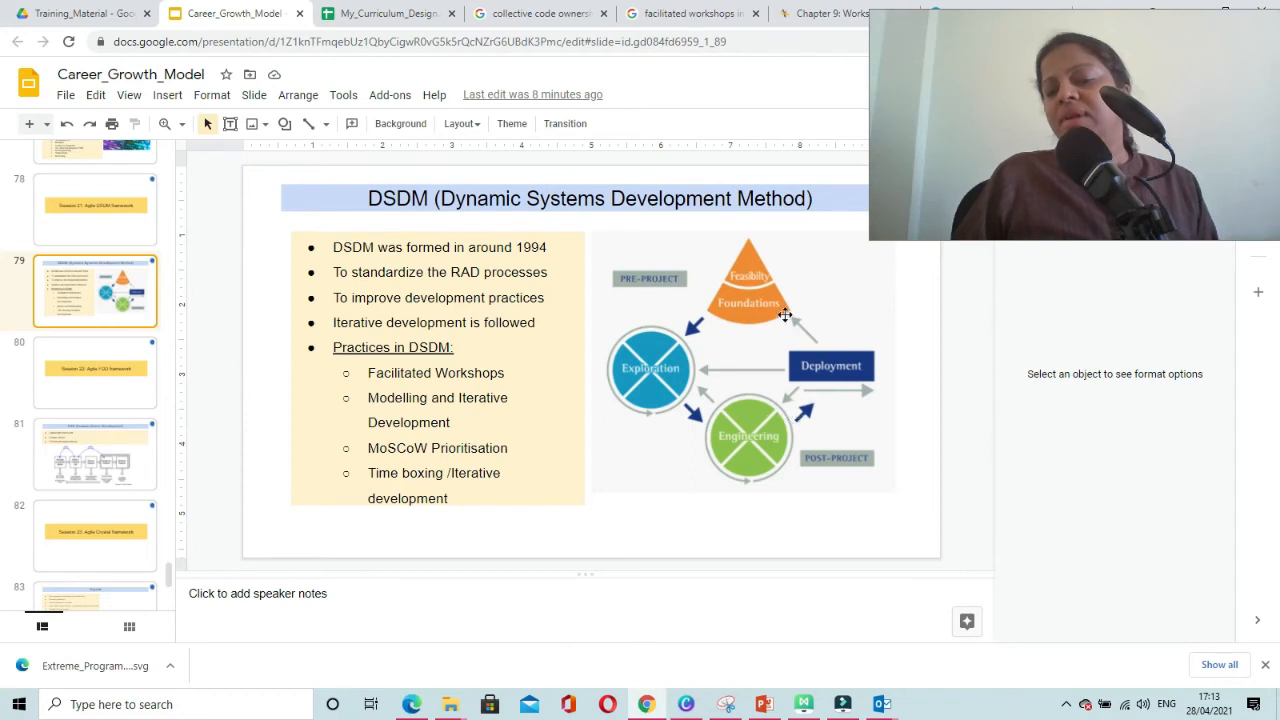
pyautogui.moveTo(801, 425)
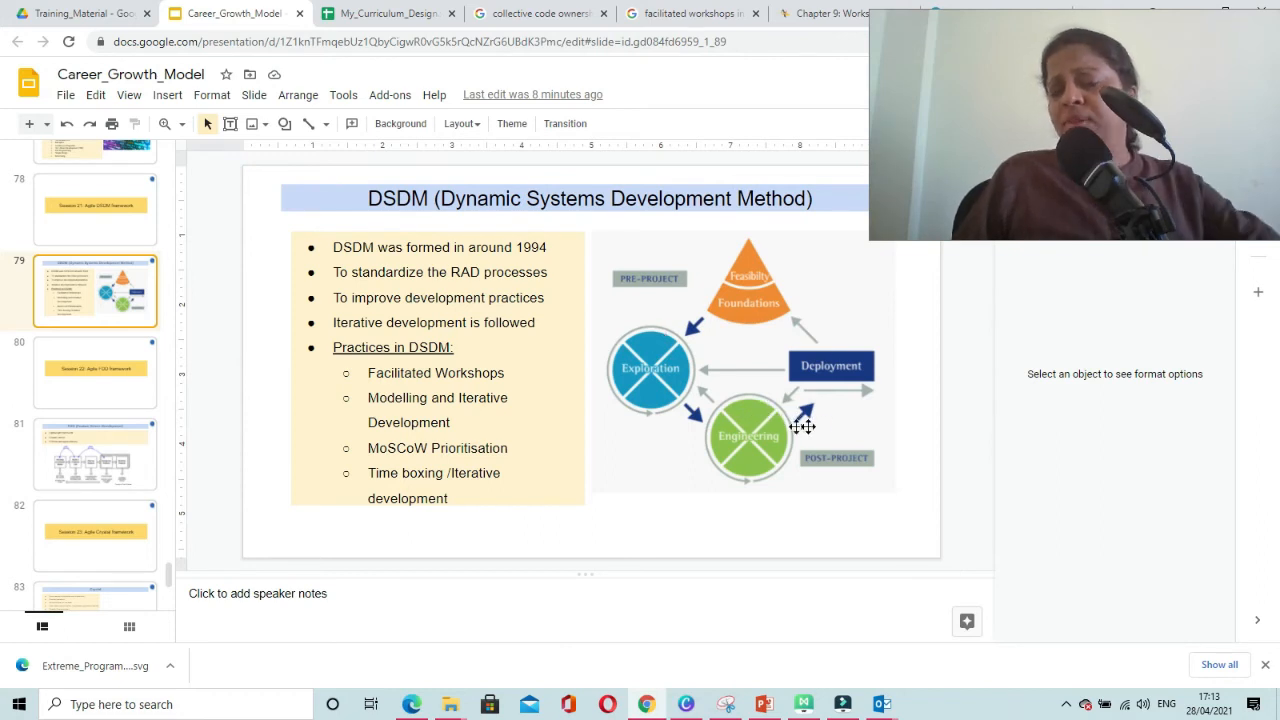
pyautogui.moveTo(798, 338)
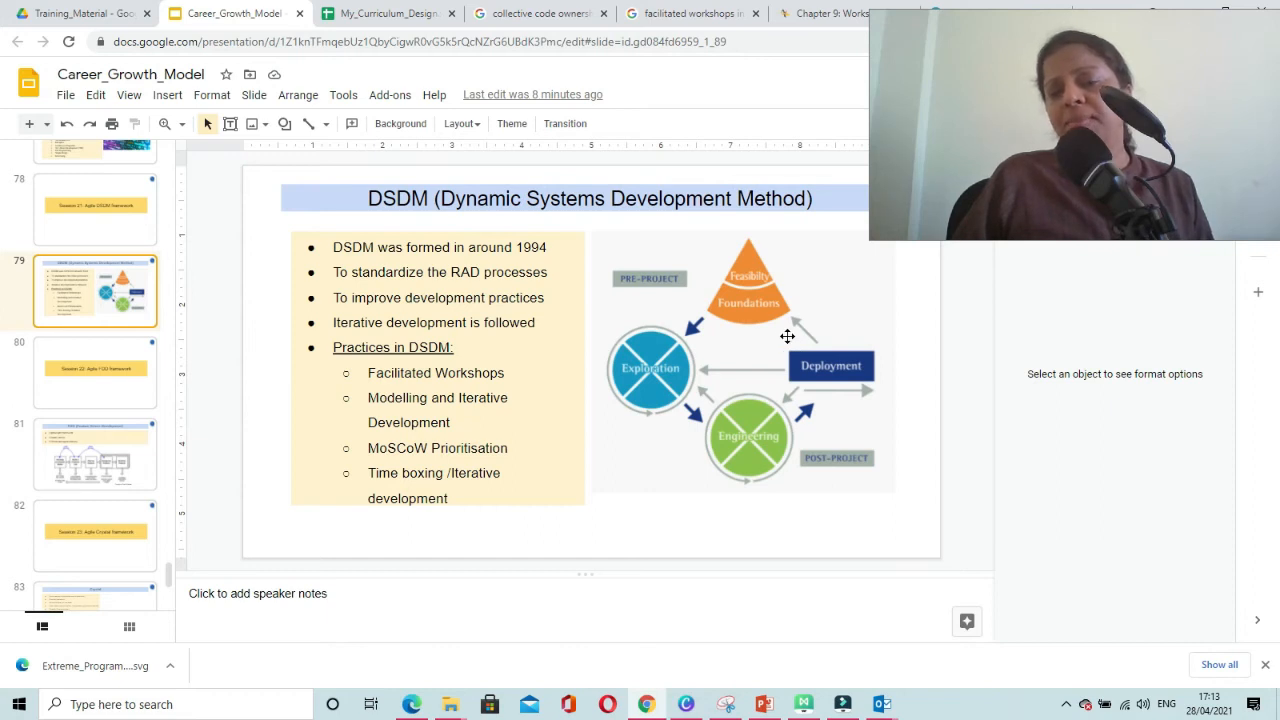
pyautogui.moveTo(686, 331)
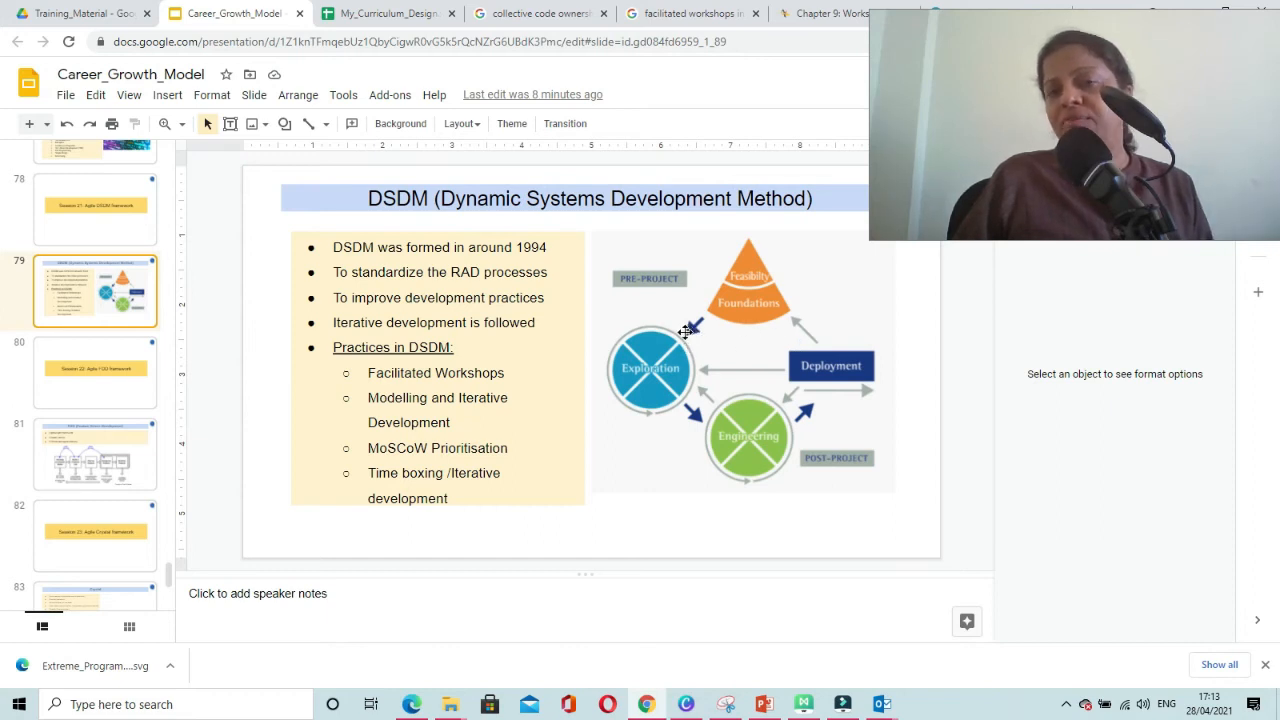
pyautogui.moveTo(781, 486)
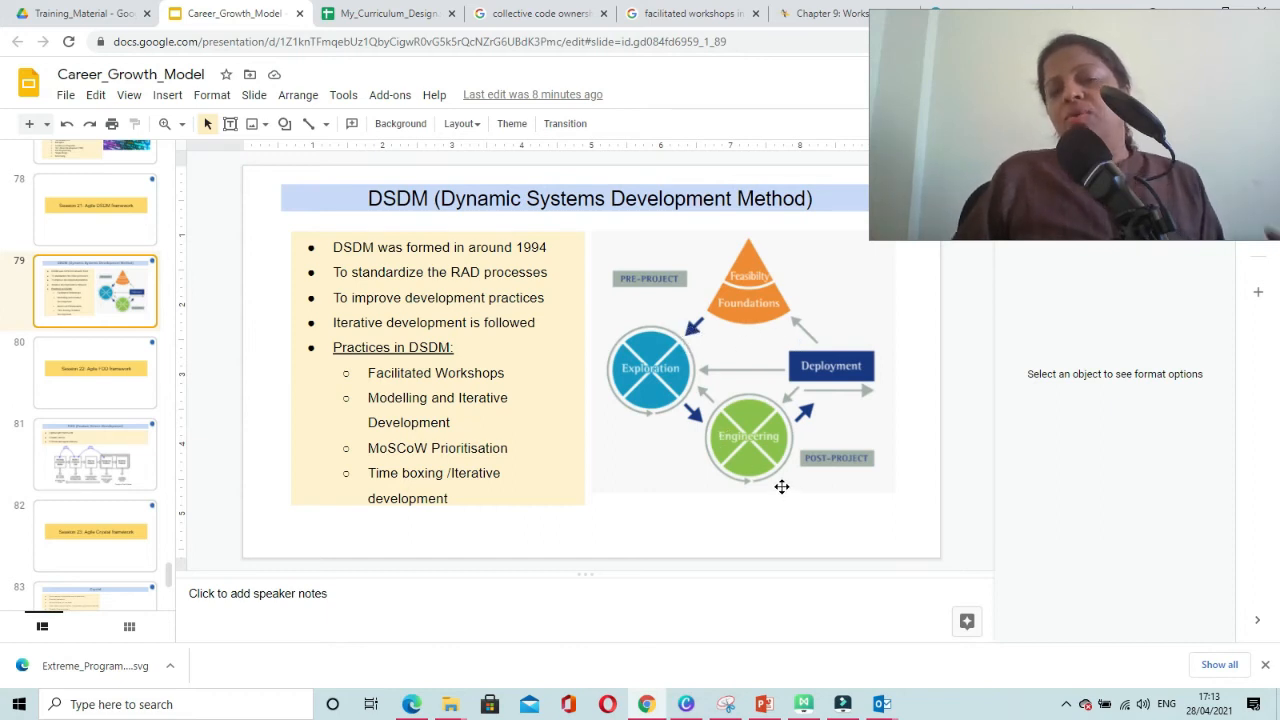